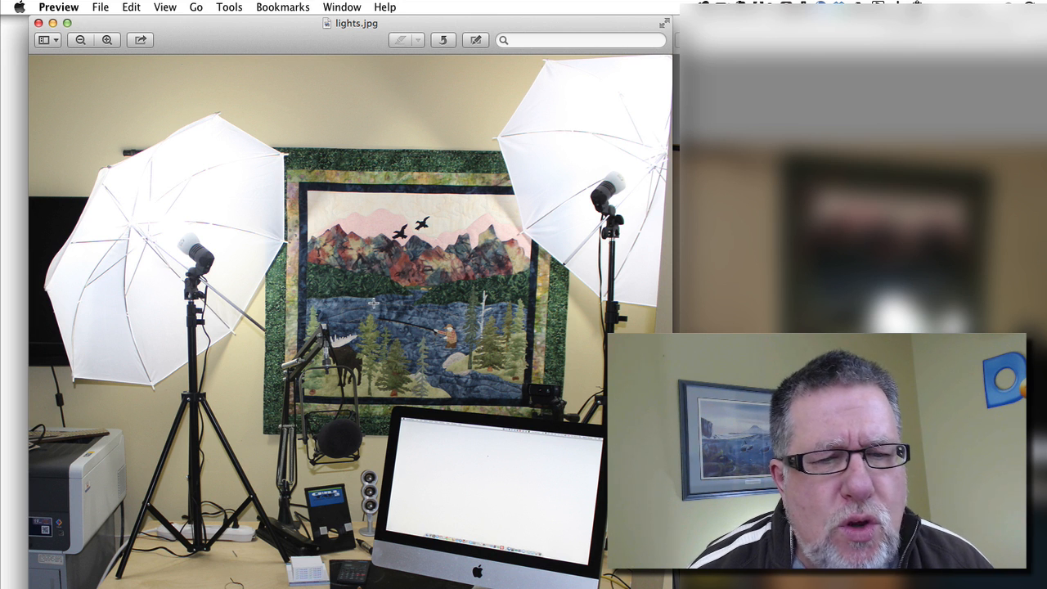
mouse_move(609, 226)
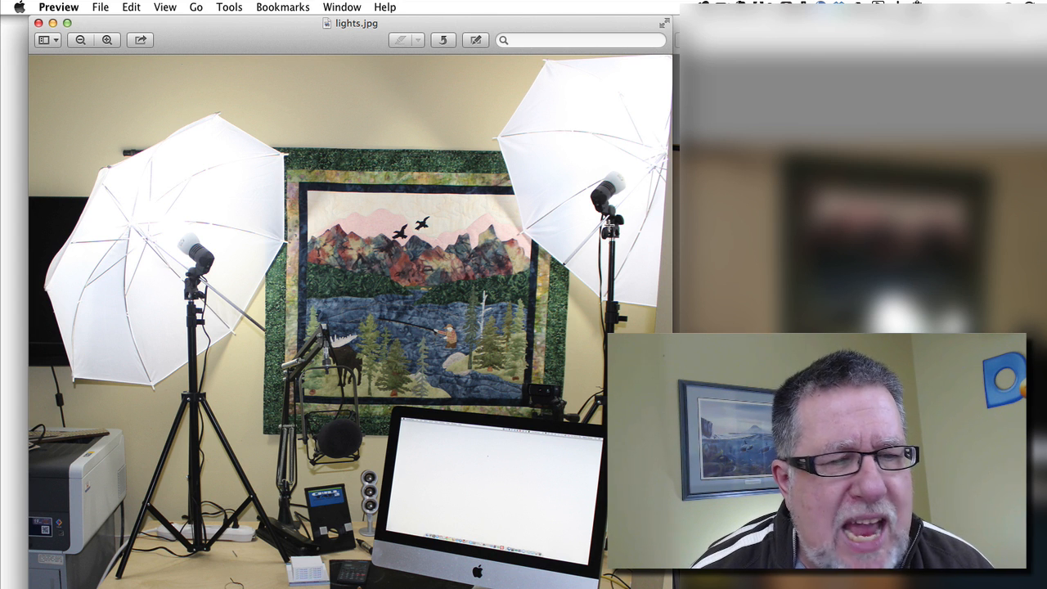
mouse_move(553, 282)
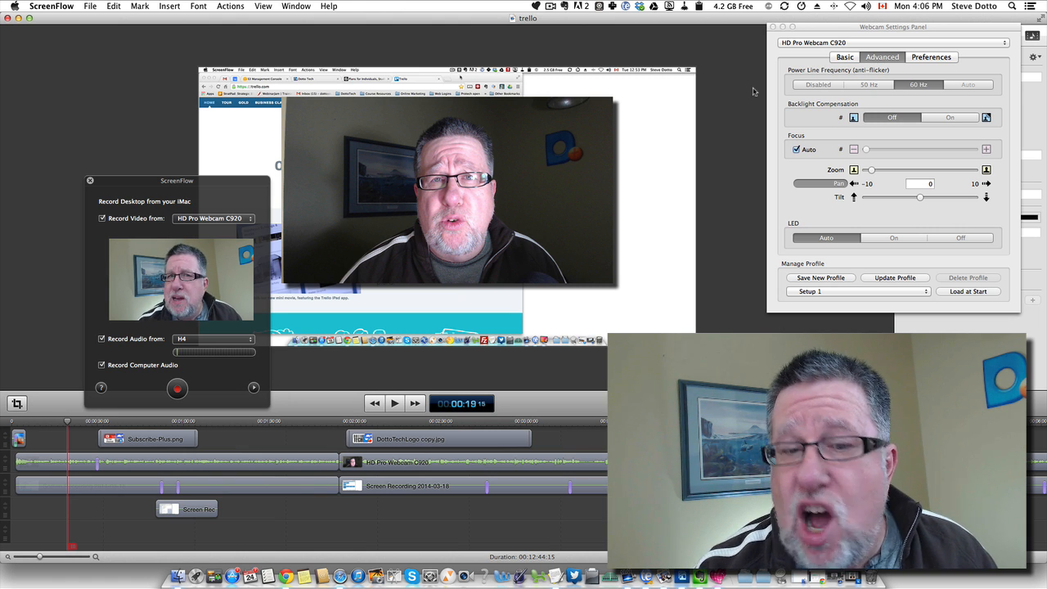
Select the sample recording clip and bring the Webcam Settings Panel forward on its Basic tab
click(177, 484)
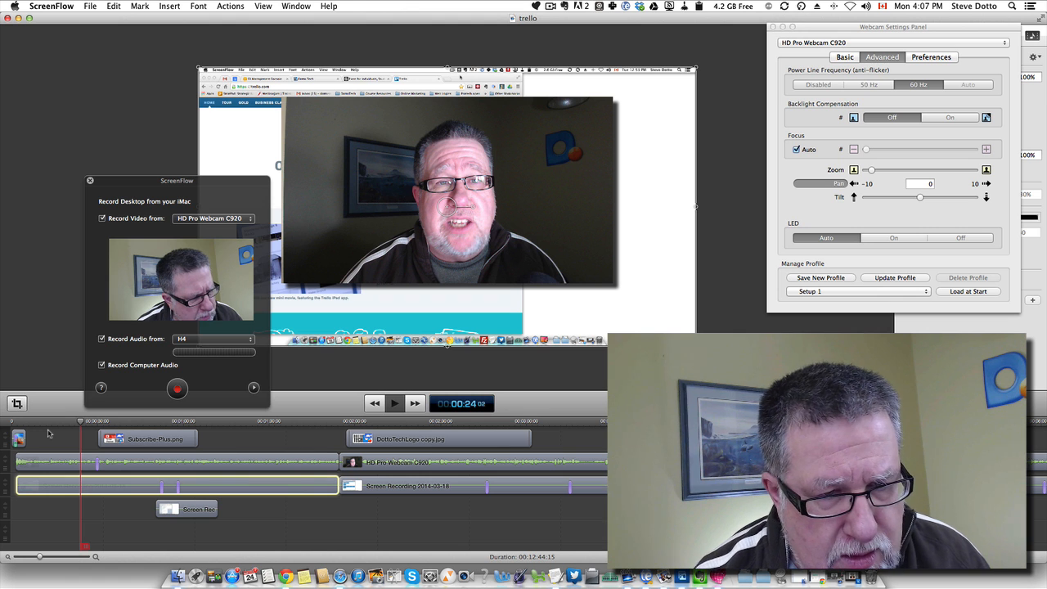
click(395, 402)
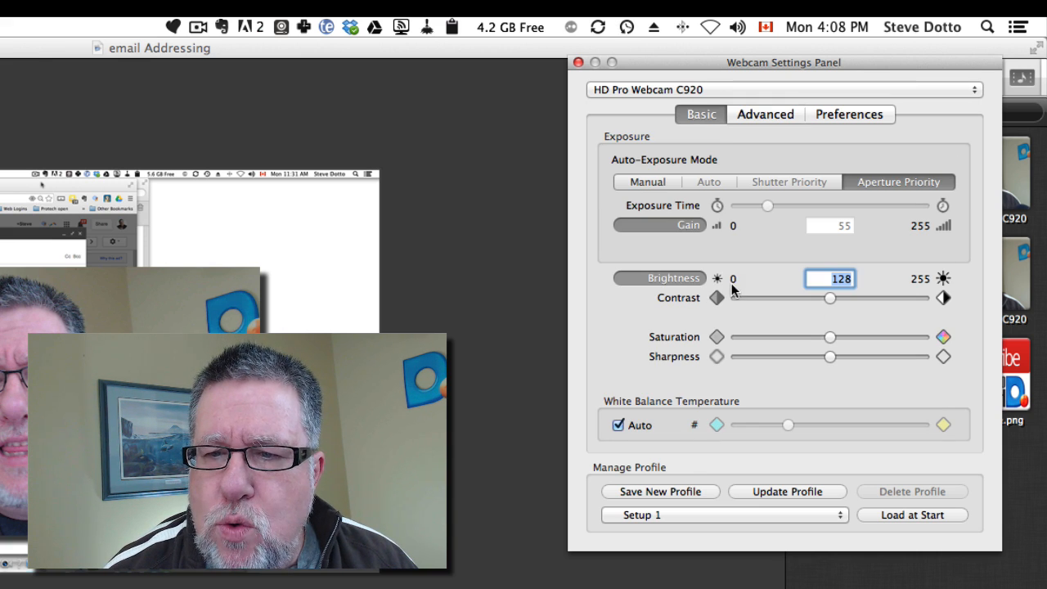
mouse_move(478, 68)
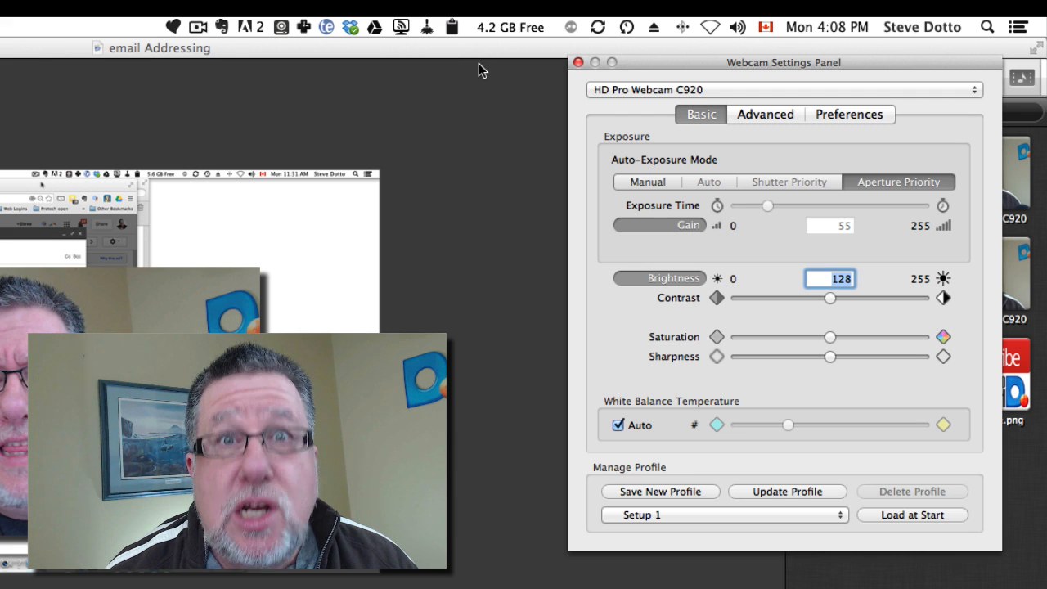
Keep HD Pro Webcam C920 as the camera in the Webcam Settings camera list
click(783, 88)
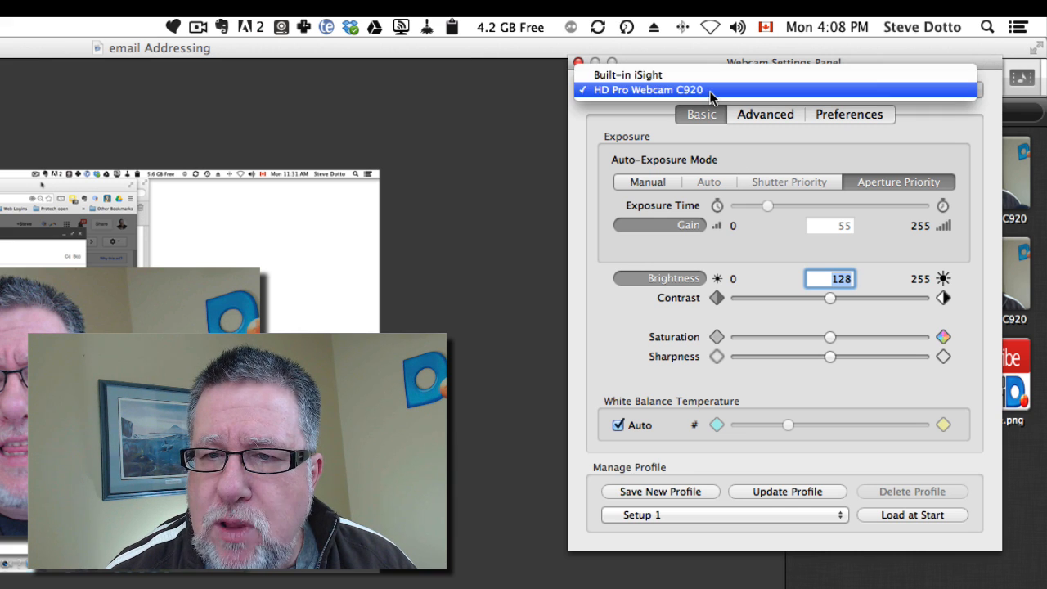
click(646, 89)
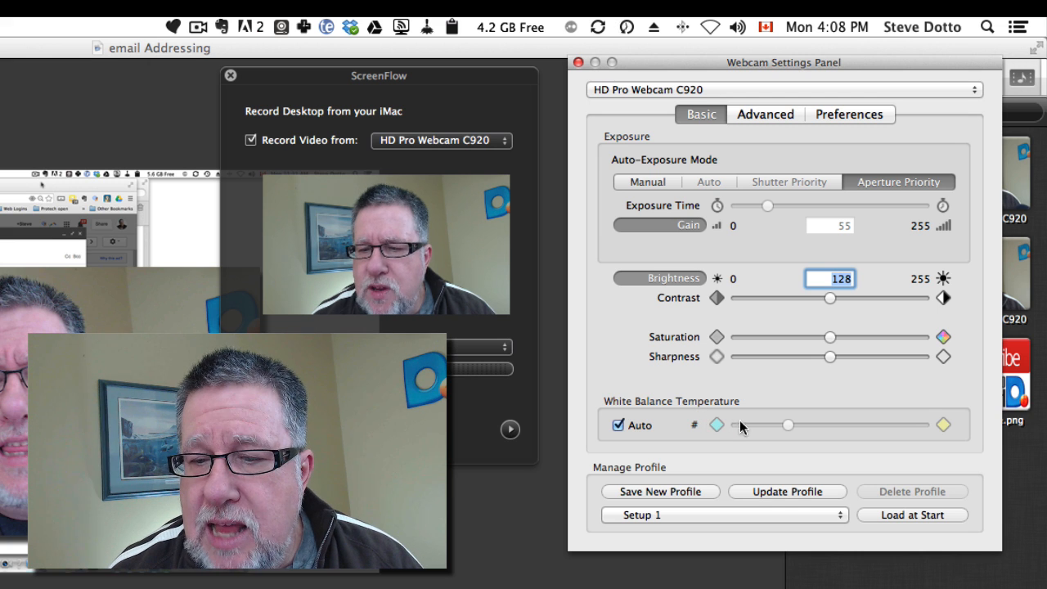
Toggle automatic white balance off and back on, then start a Spotlight search for 'logi'
click(619, 425)
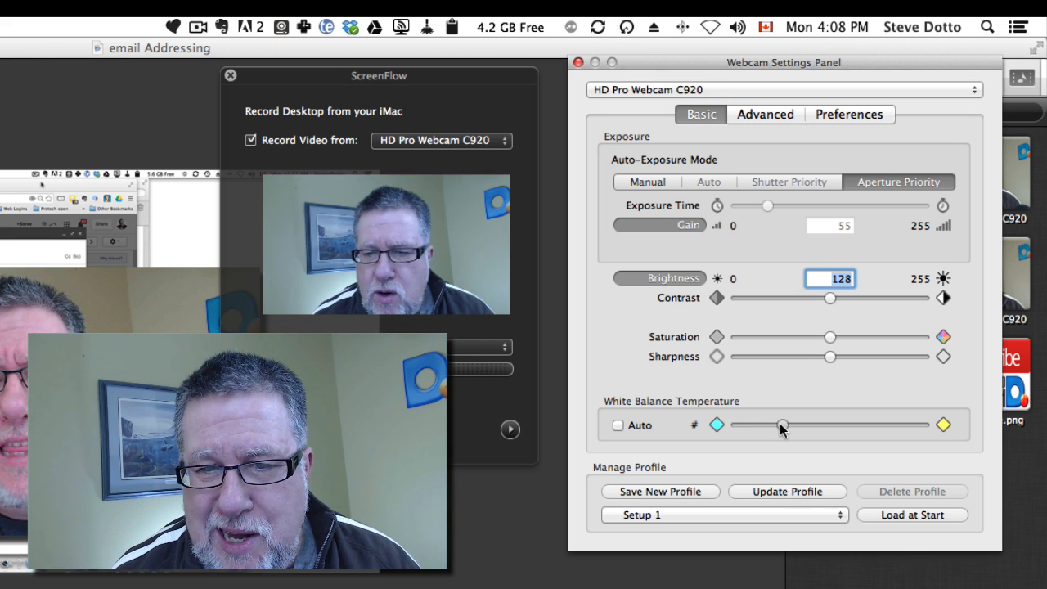
click(619, 426)
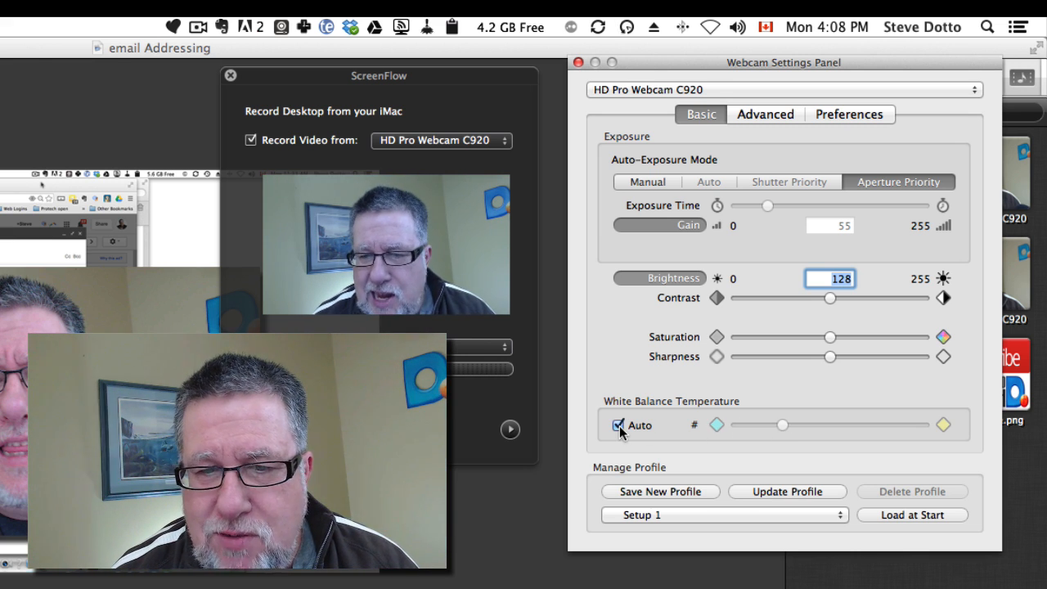
mouse_move(630, 439)
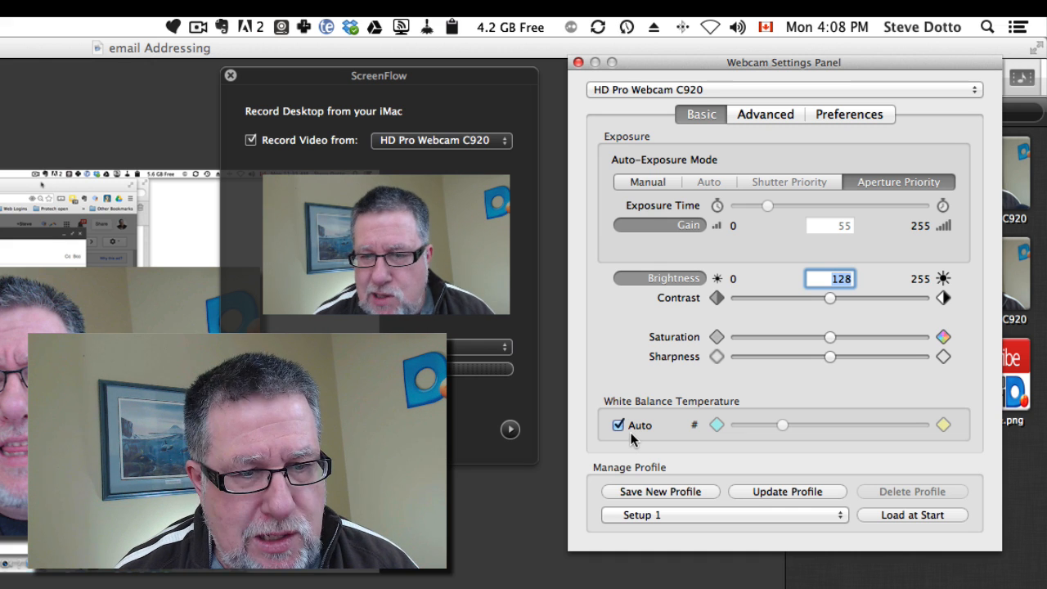
mouse_move(766, 321)
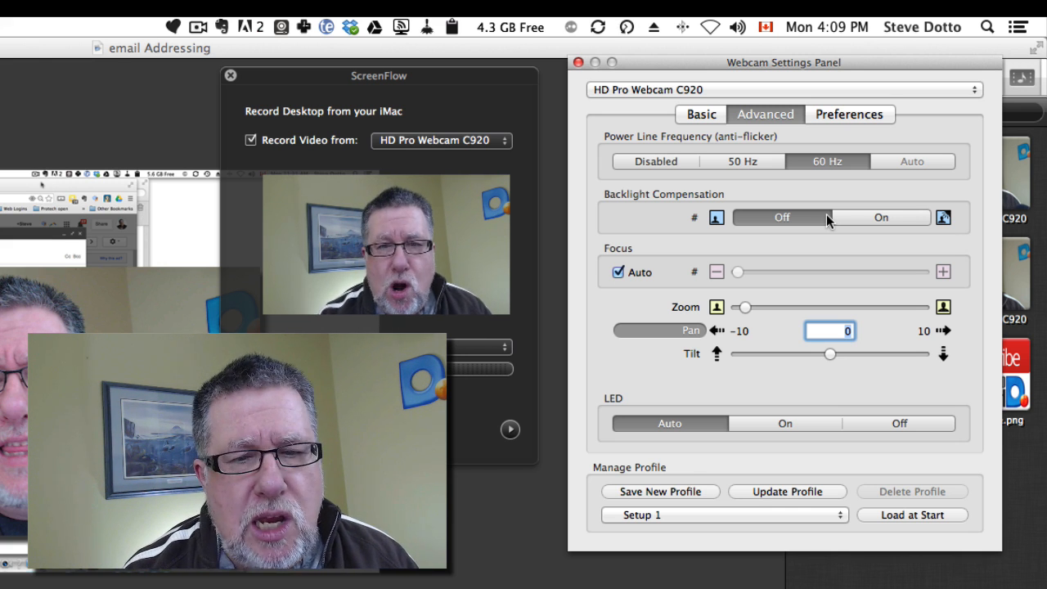
click(989, 26)
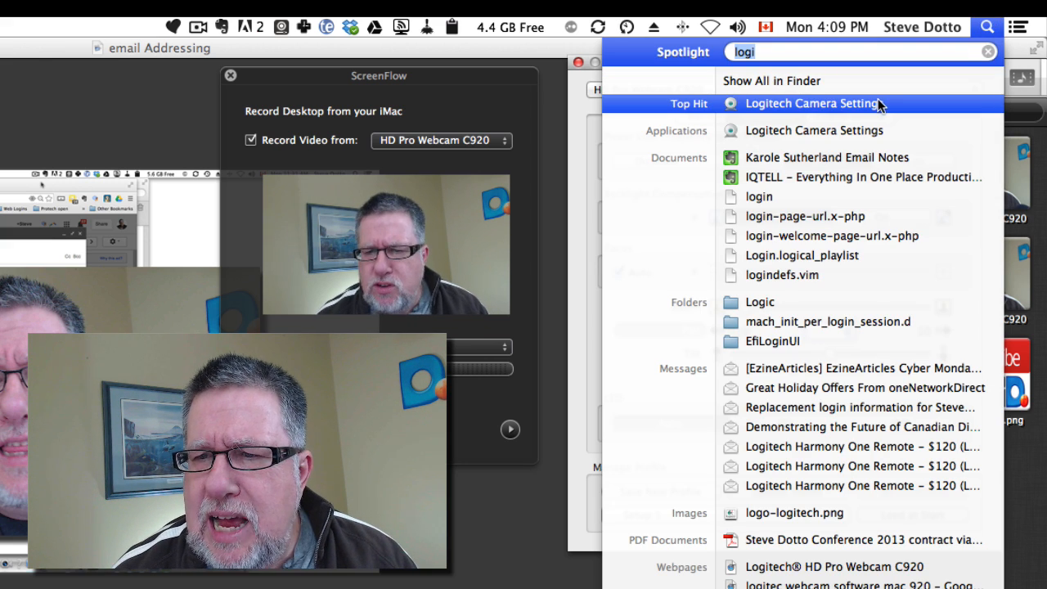
Launch Logitech Camera Settings and show its Advanced image quality settings for the C920
click(812, 103)
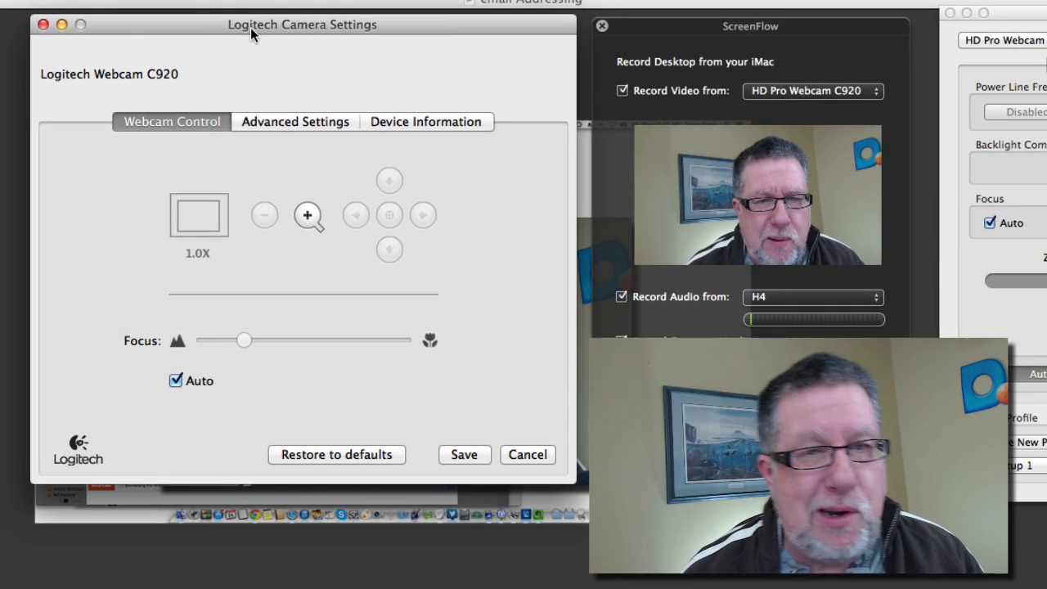
mouse_move(318, 108)
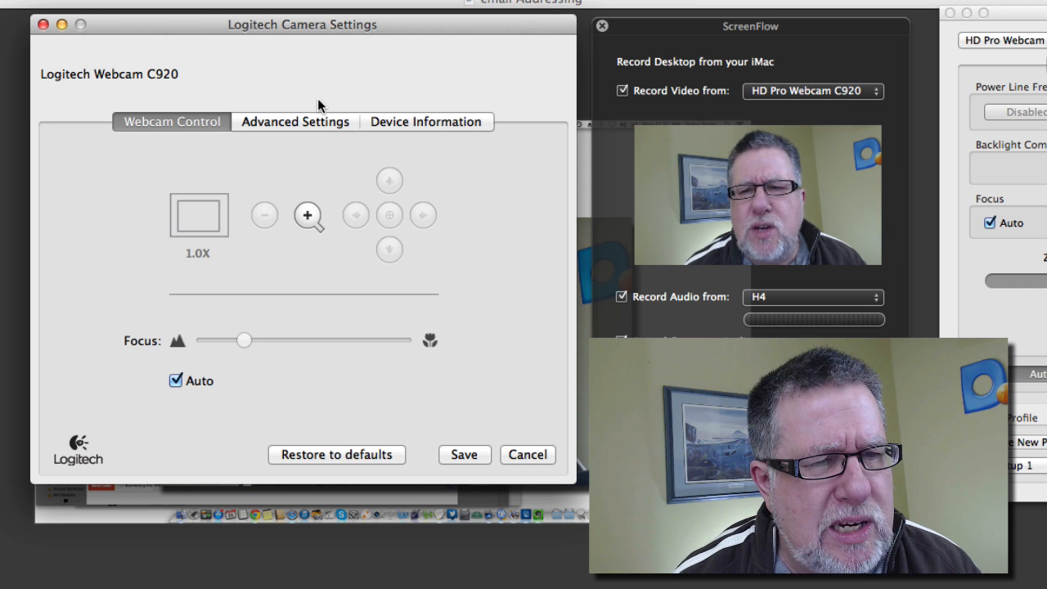
mouse_move(239, 147)
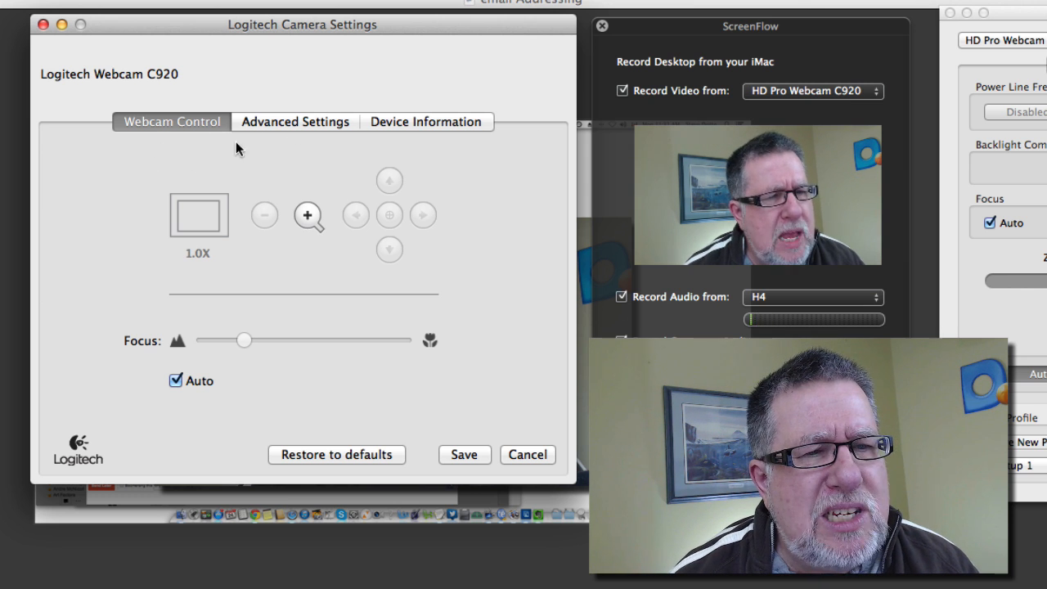
mouse_move(314, 242)
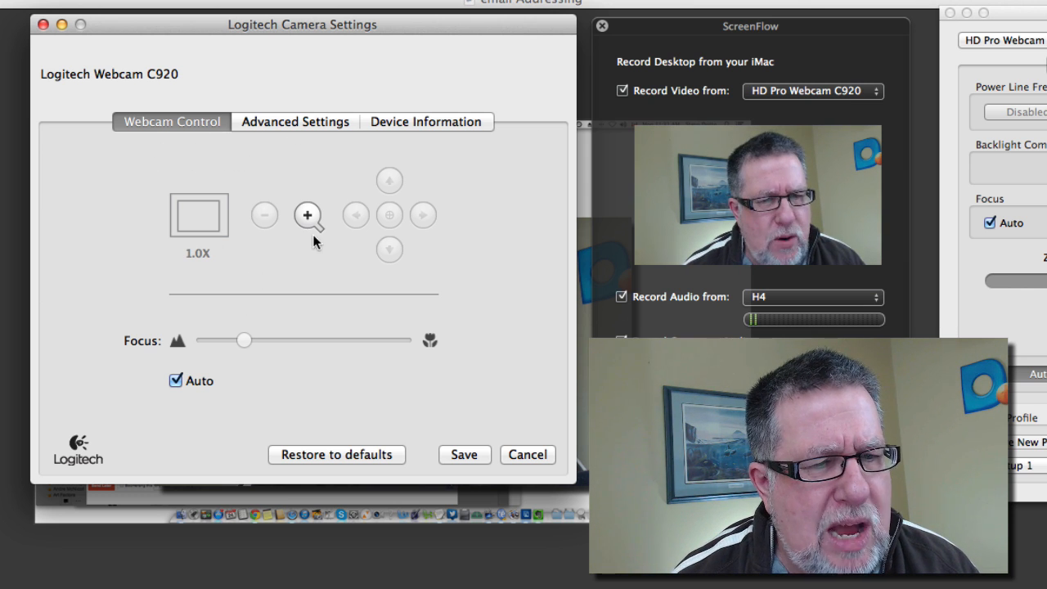
mouse_move(319, 133)
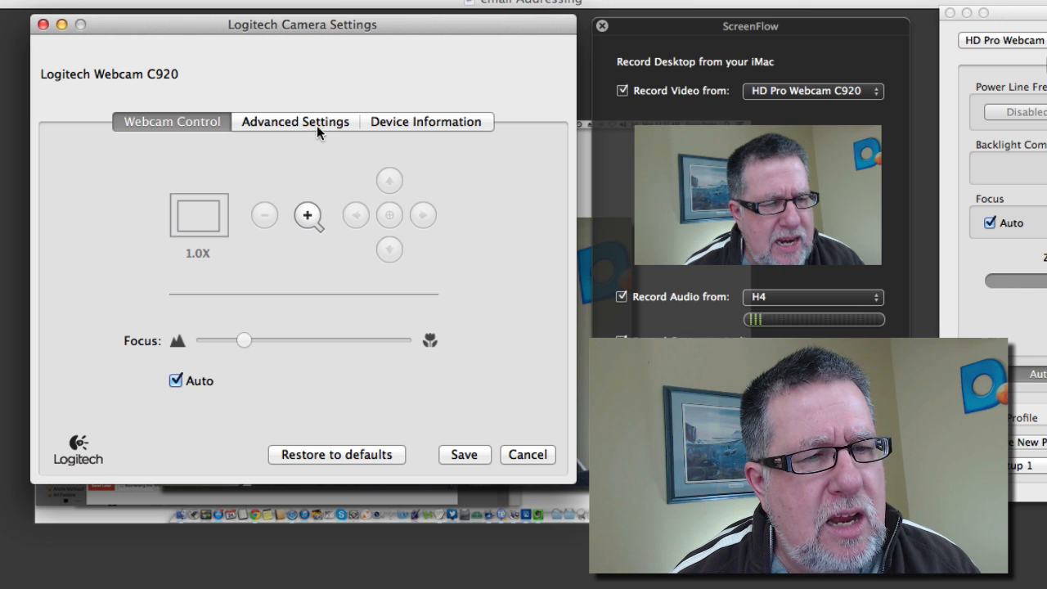
click(294, 121)
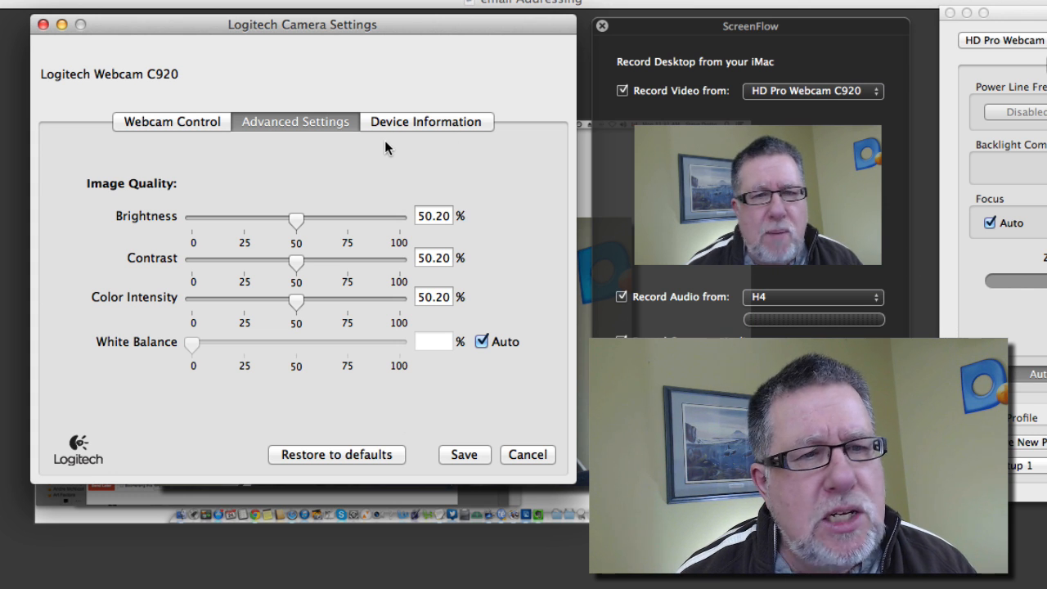
mouse_move(401, 103)
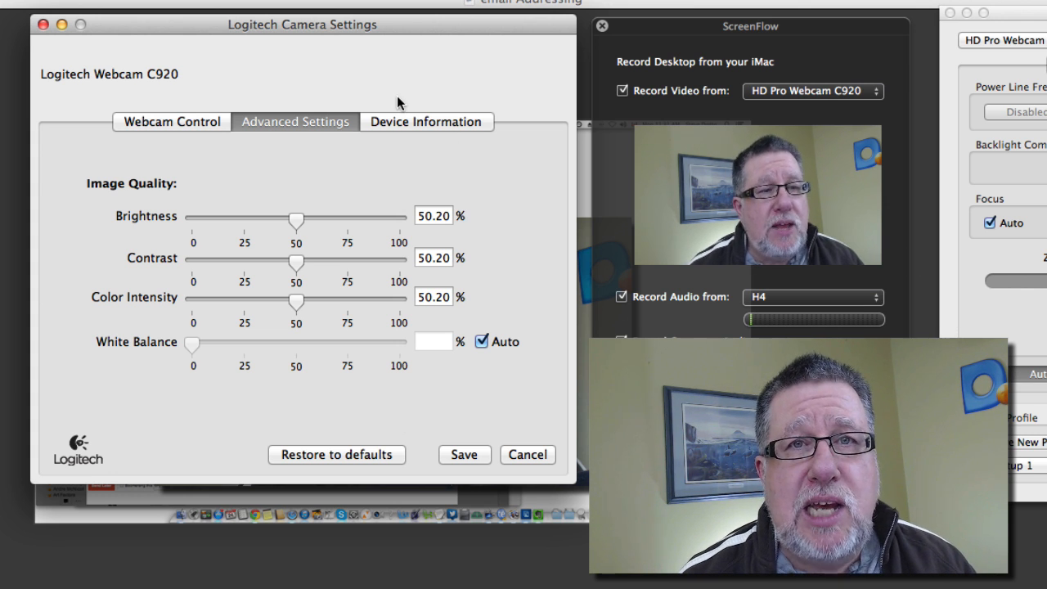